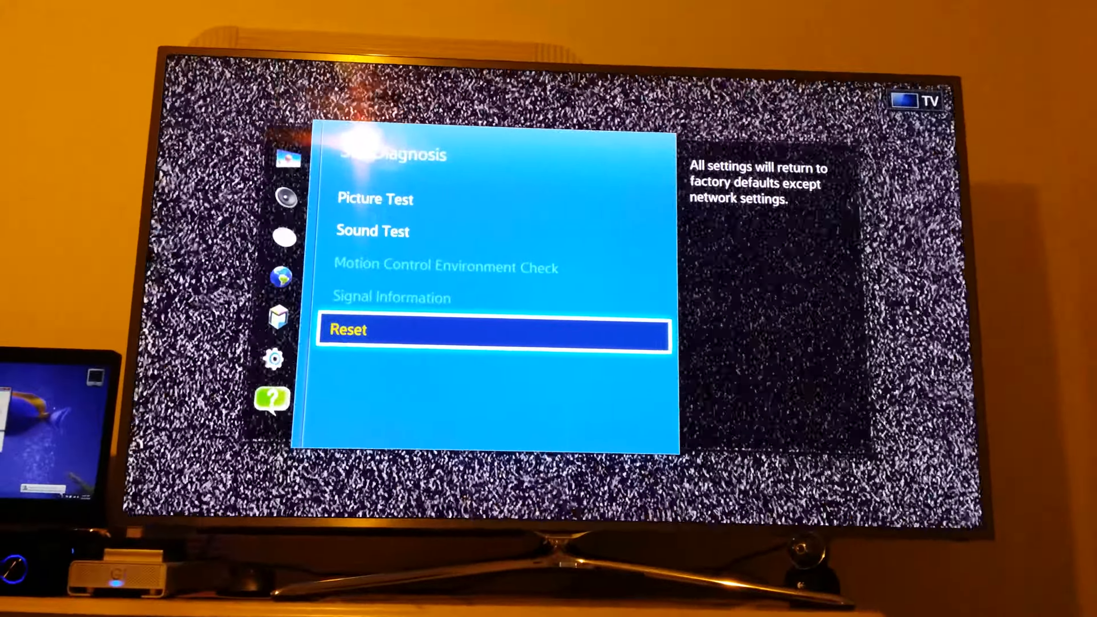
- Run Reset from Self Diagnosis and confirm Yes to restore factory defaults except network settings
left_click(493, 330)
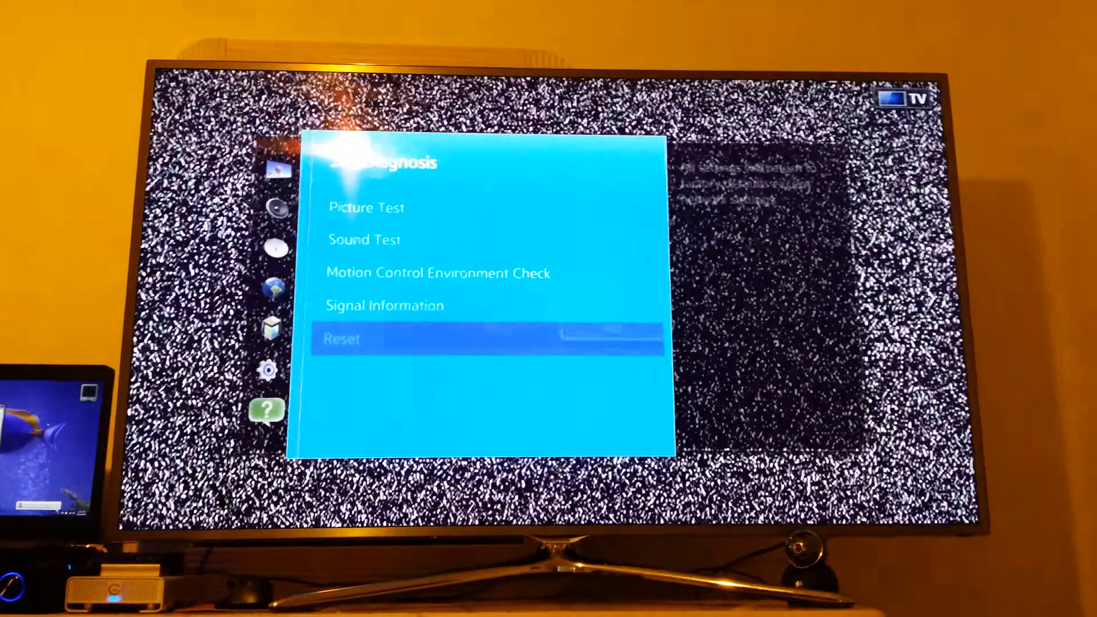
left_click(342, 339)
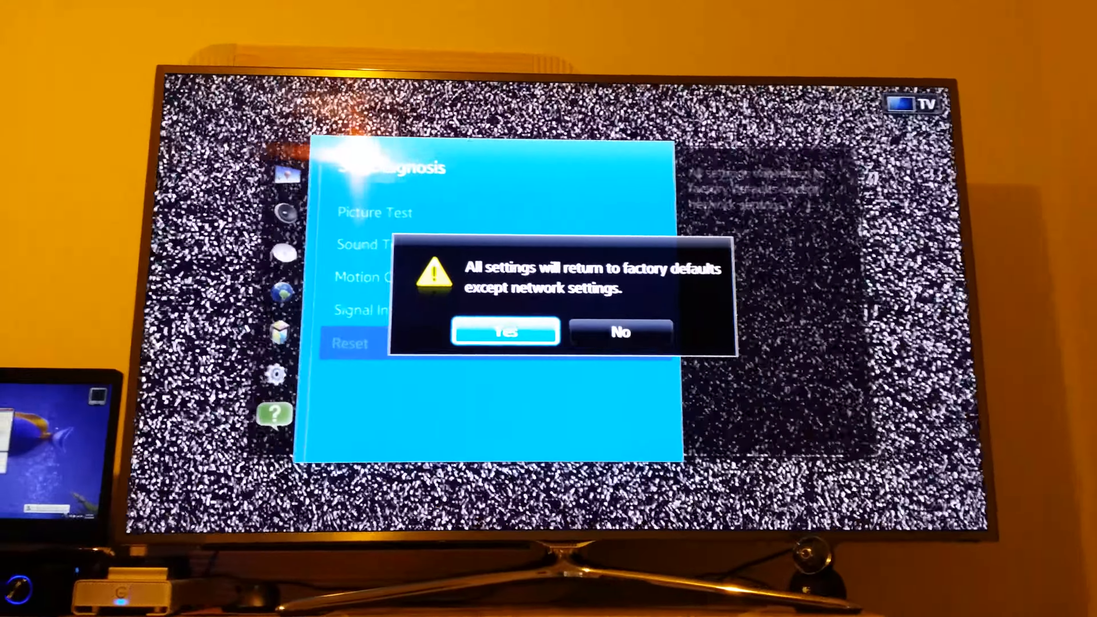
left_click(504, 331)
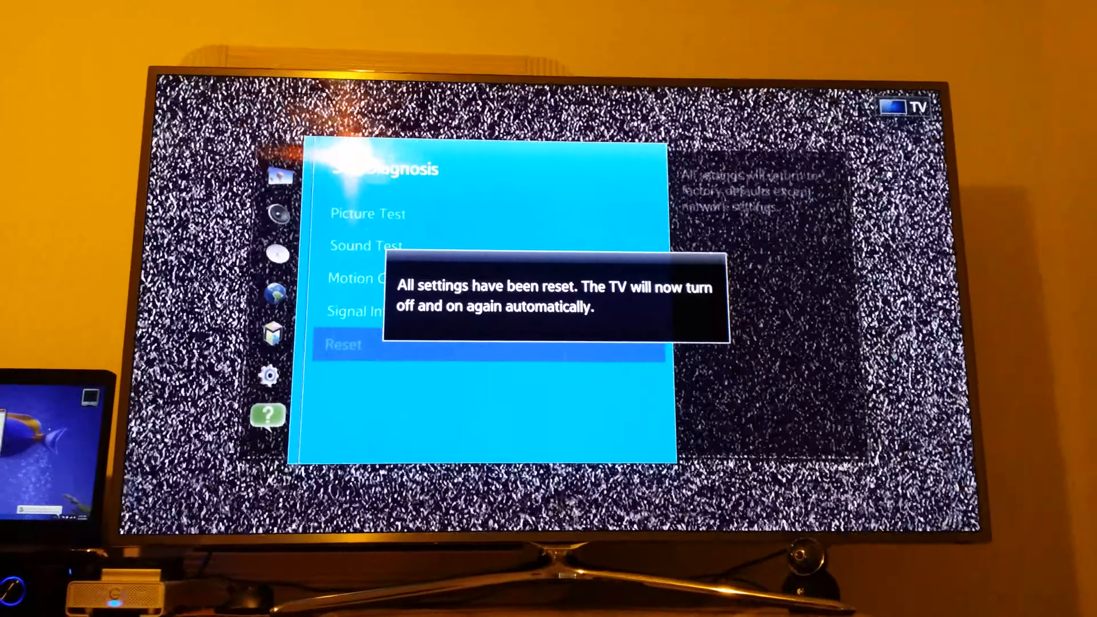